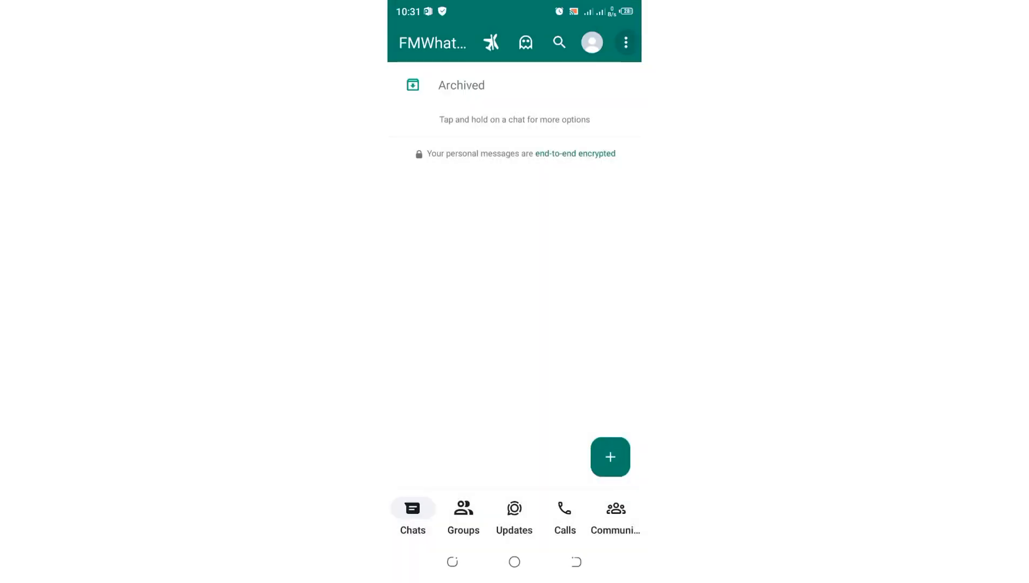
Step: Go to Gakonga's own profile and settings page from the Chats screen
{"action": "left_click", "coordinate": [626, 42]}
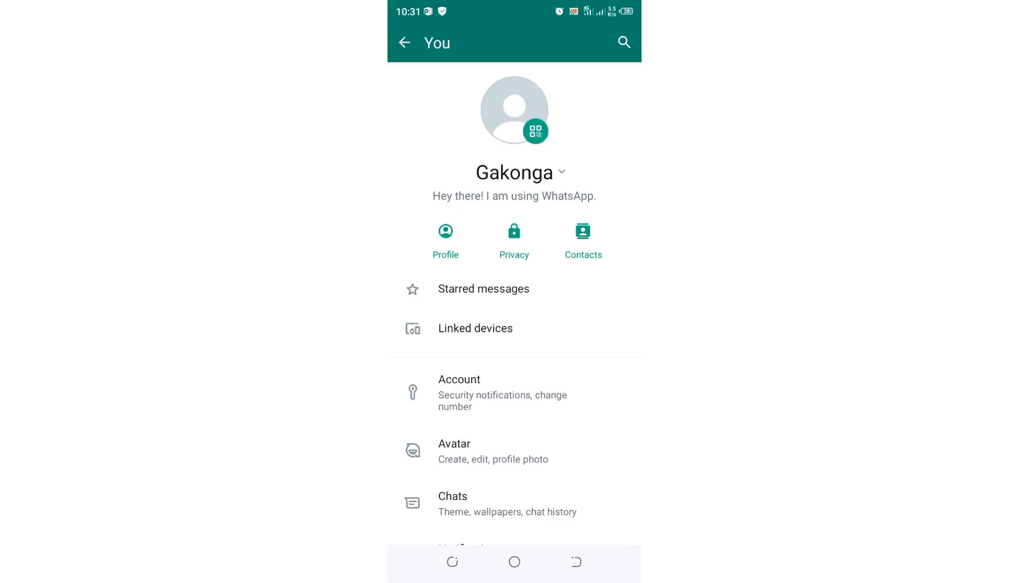
Step: Show Gakonga's personal QR code under My code via the profile picture badge
{"action": "left_click", "coordinate": [536, 131]}
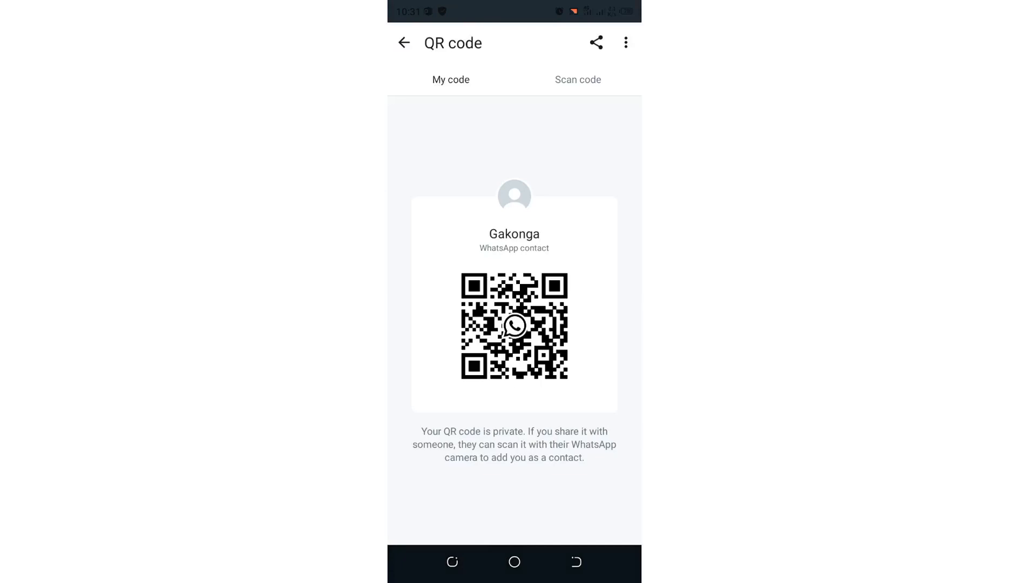
Step: Reset the QR code from the overflow menu and confirm, invalidating the old code
{"action": "left_click", "coordinate": [626, 42]}
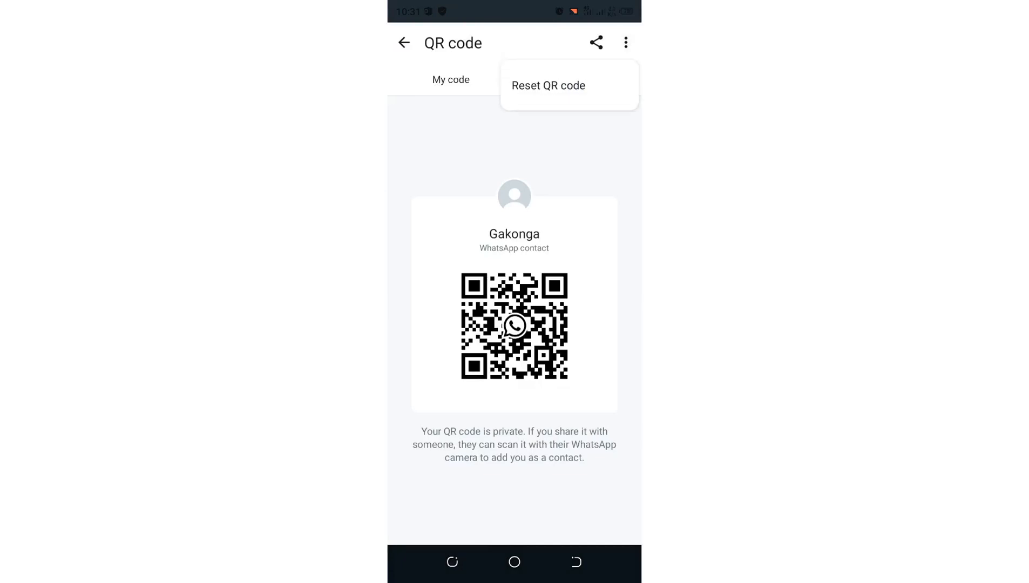
{"action": "left_click", "coordinate": [547, 85]}
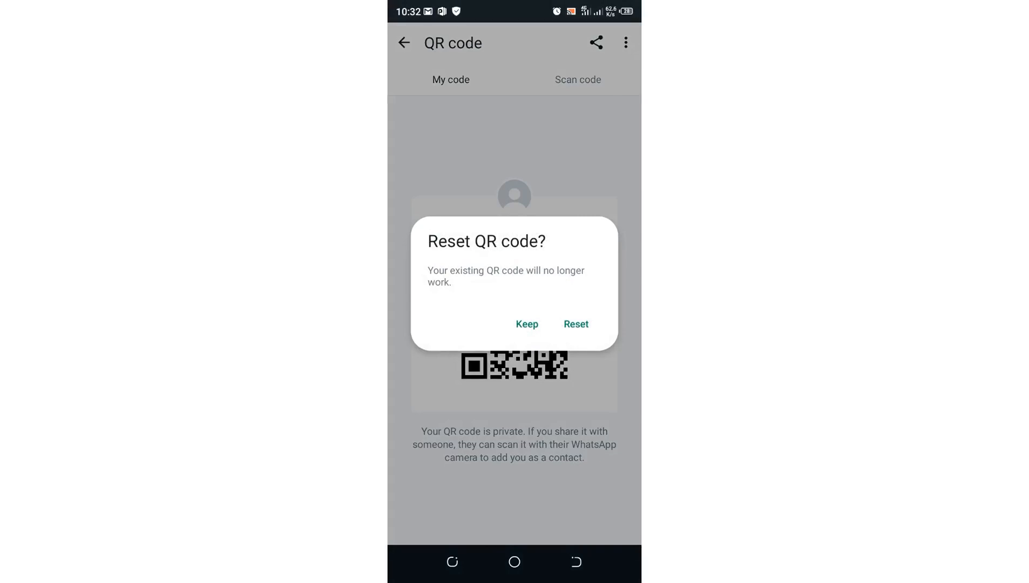
{"action": "left_click", "coordinate": [575, 324]}
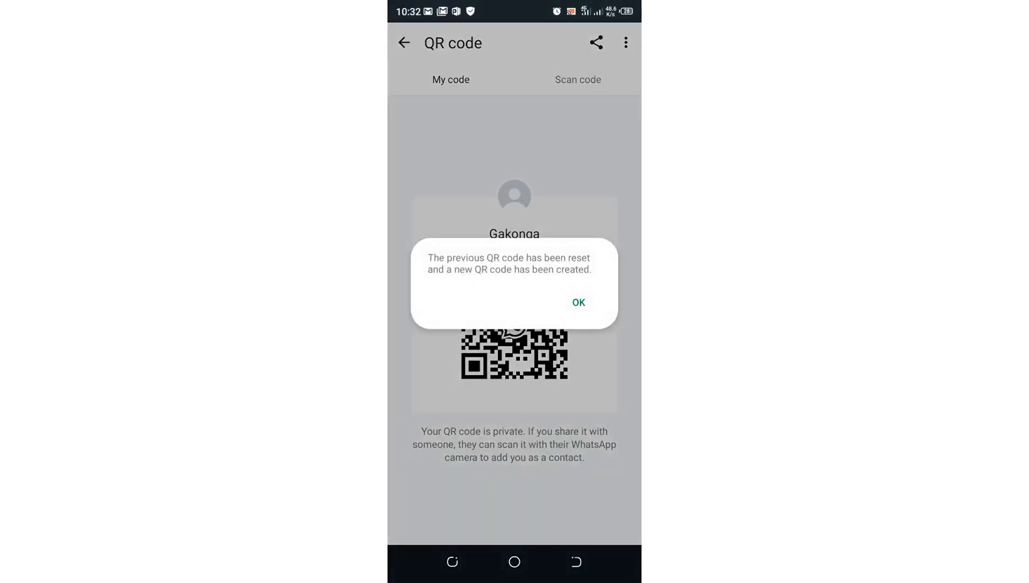